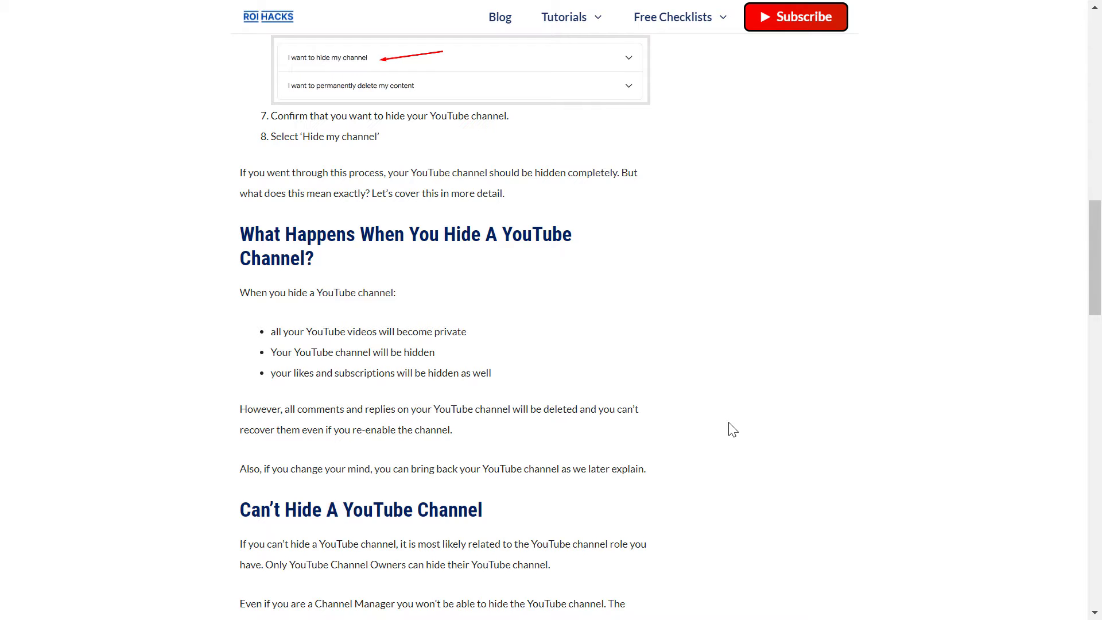
Highlight the warnings that likes, subscriptions and all comments get permanently deleted.
scroll("down", 3)
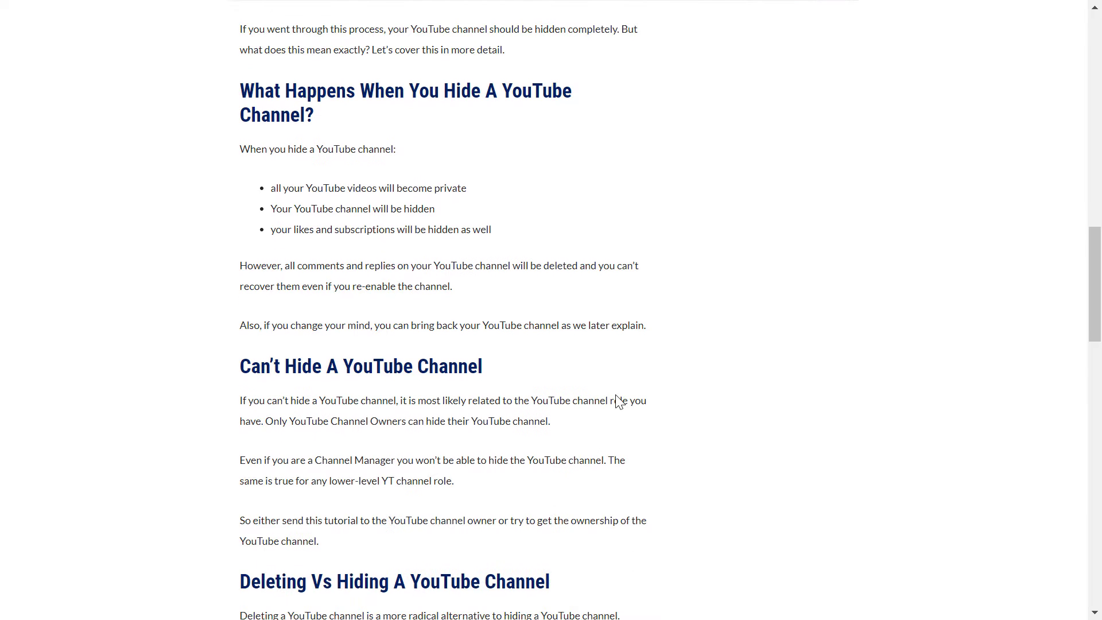
left_click_drag(251, 148, 395, 148)
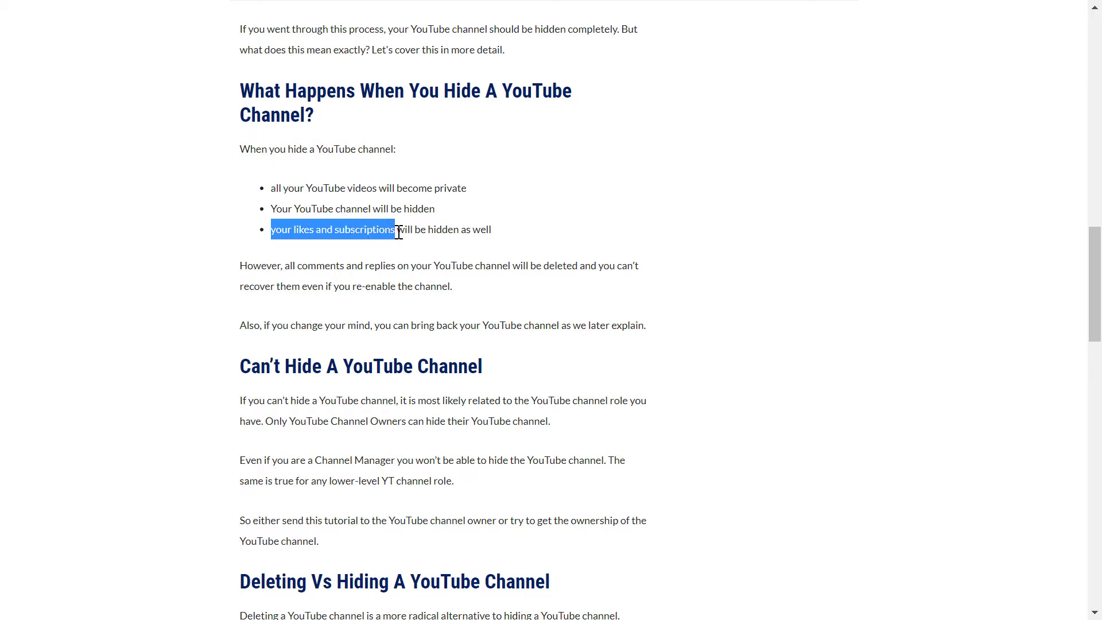
left_click_drag(395, 229, 491, 229)
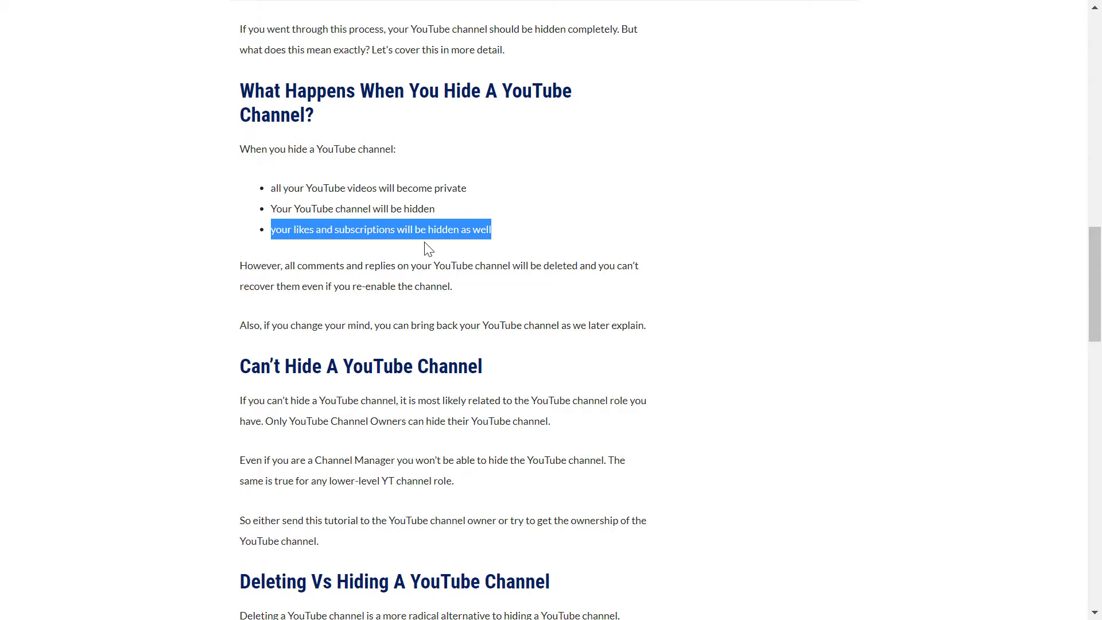
mouse_move(495, 232)
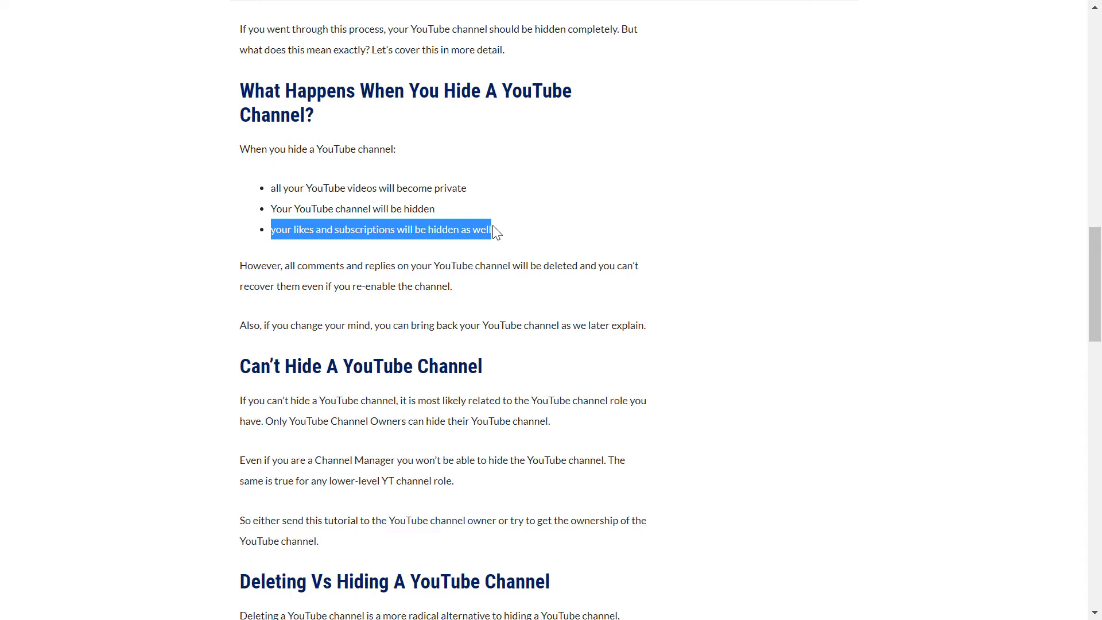
left_click_drag(285, 266, 396, 266)
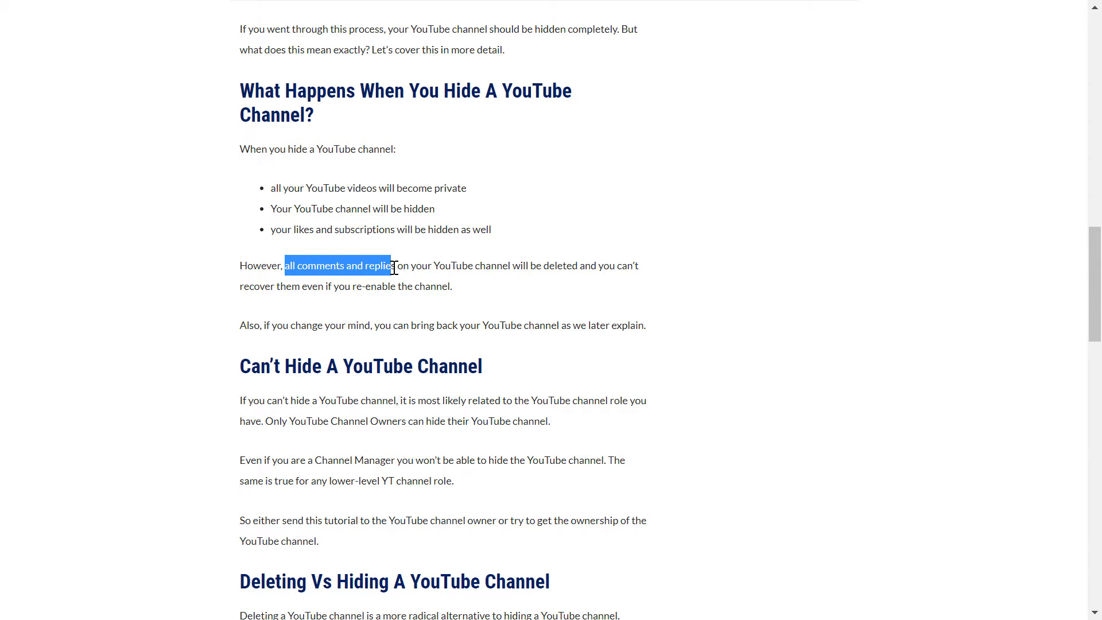
left_click_drag(395, 266, 552, 266)
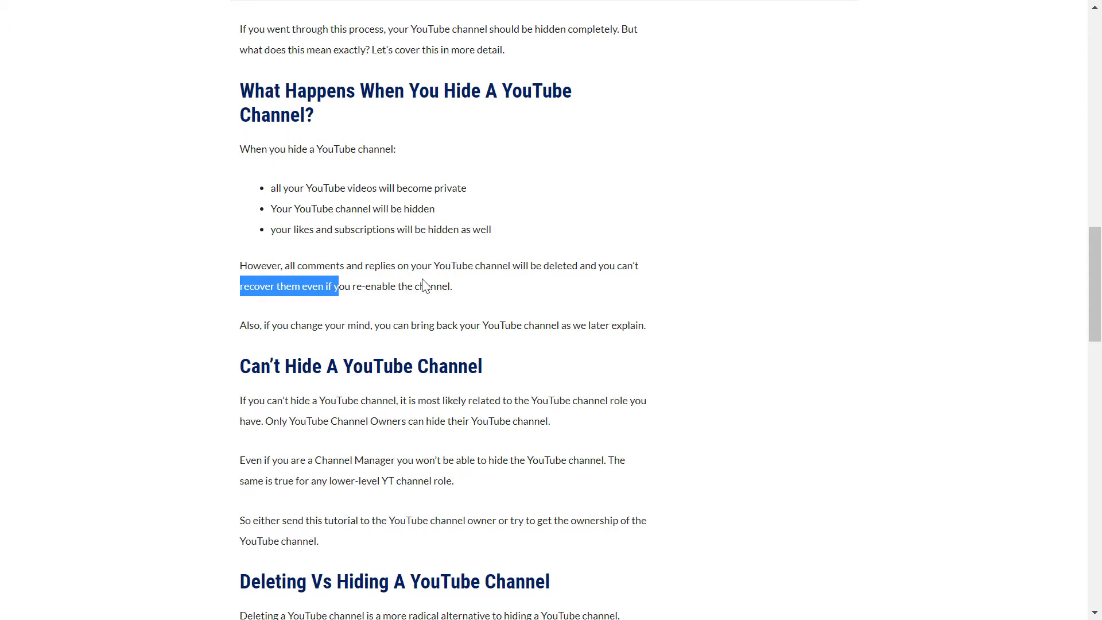
mouse_move(461, 322)
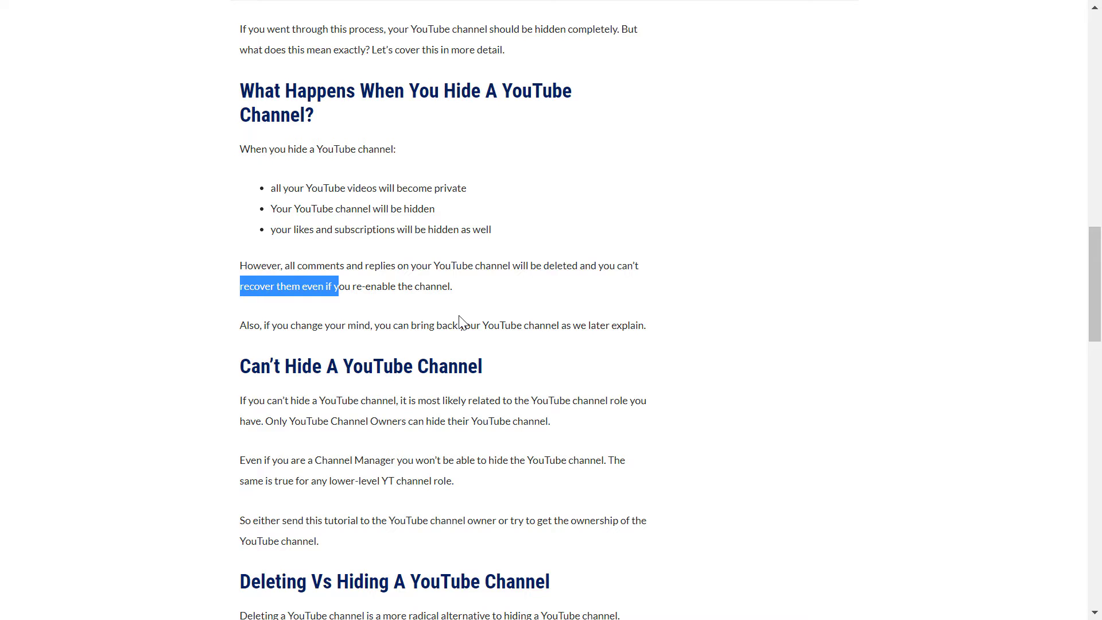
mouse_move(416, 358)
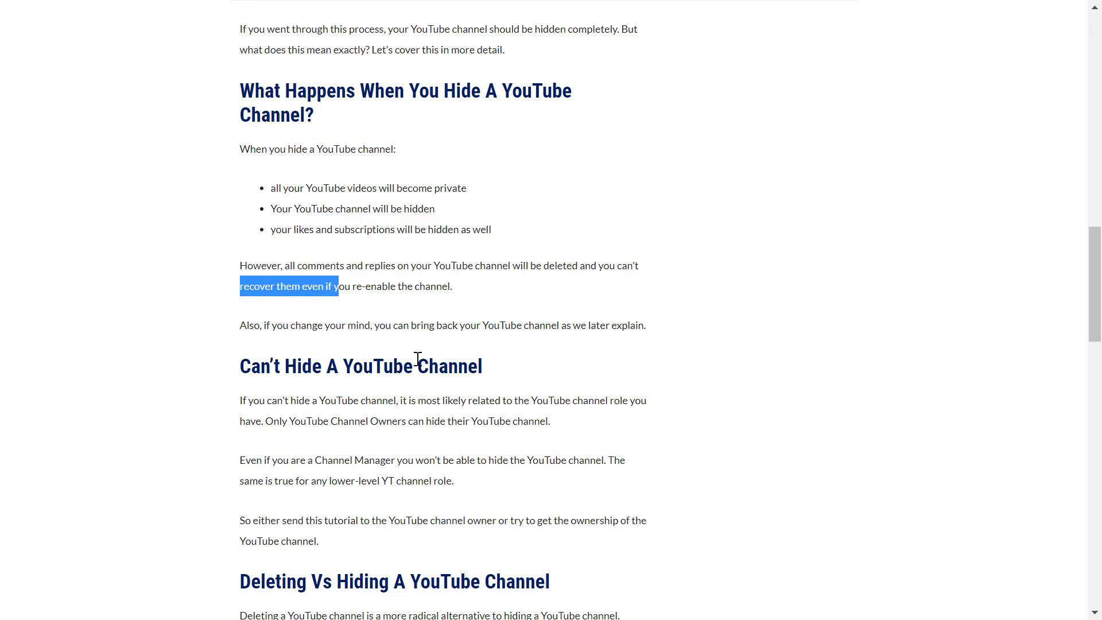
scroll("up", 3)
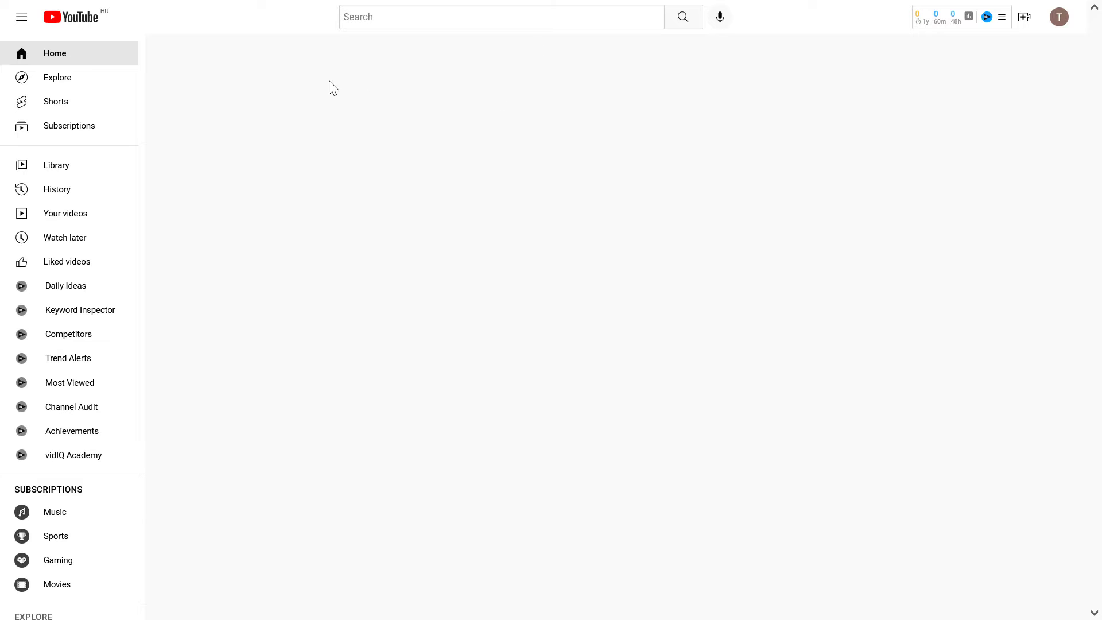
mouse_move(961, 263)
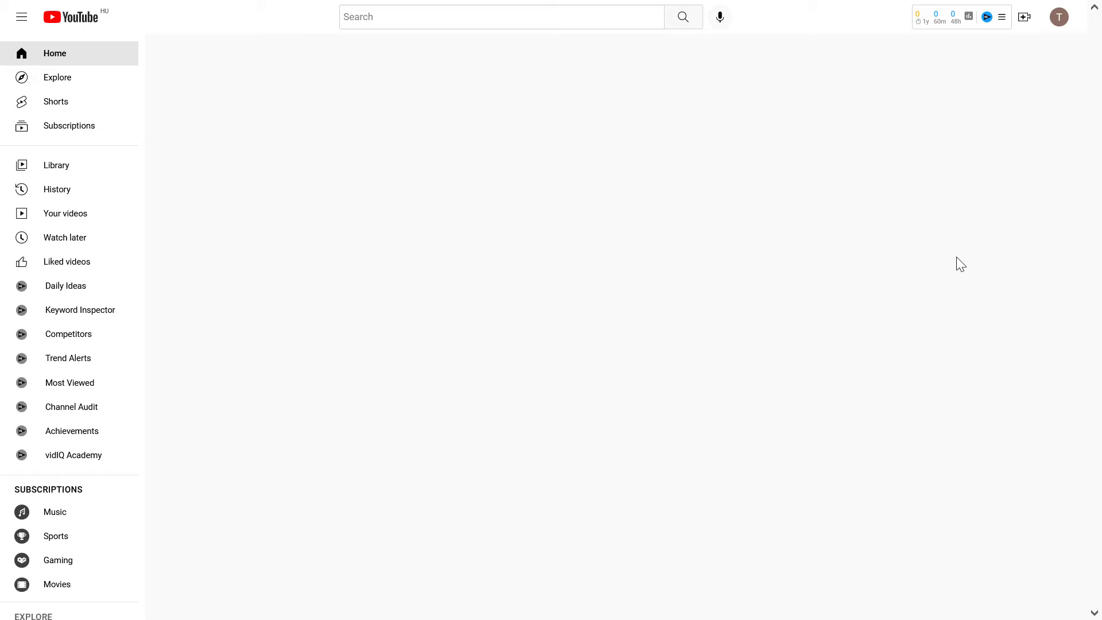
Go to YouTube Studio for the Test Brand Account through the avatar menu.
left_click(1059, 16)
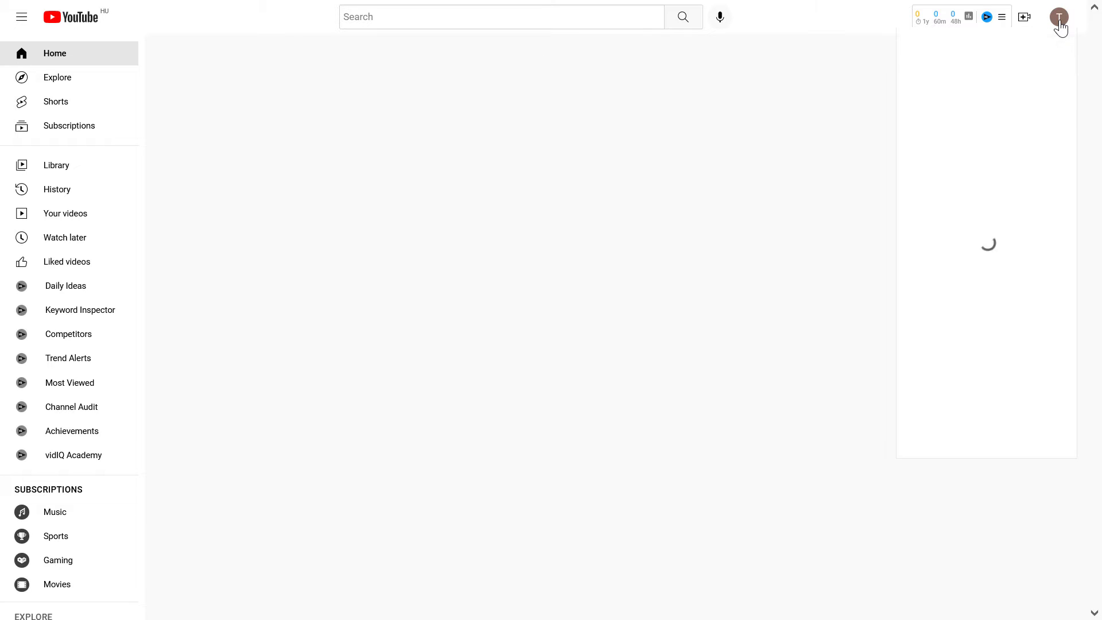
left_click(1058, 16)
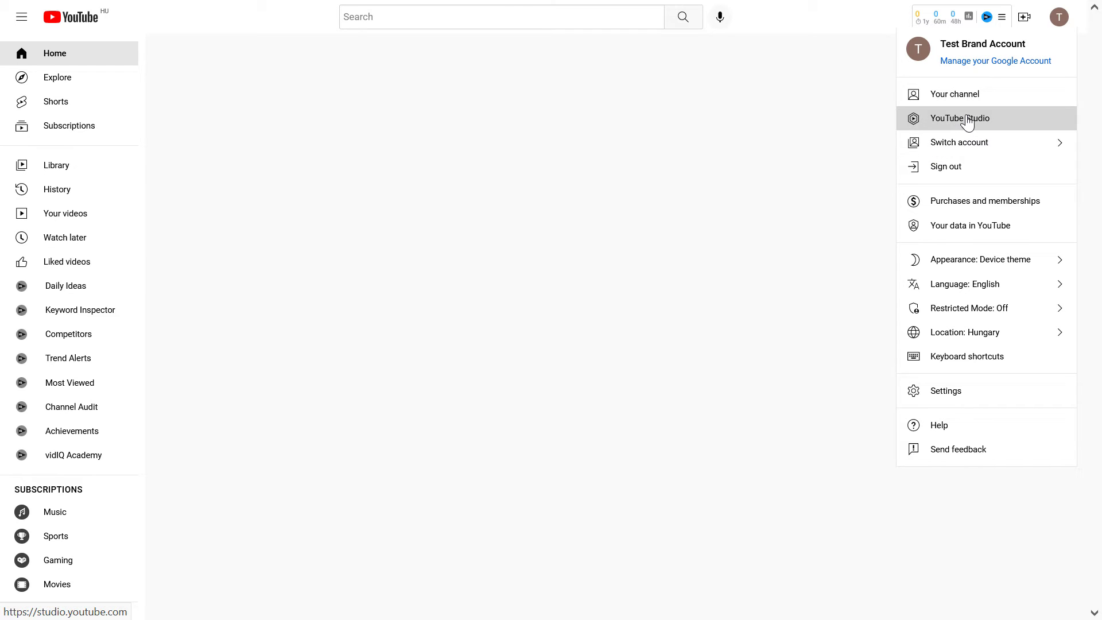
left_click(959, 118)
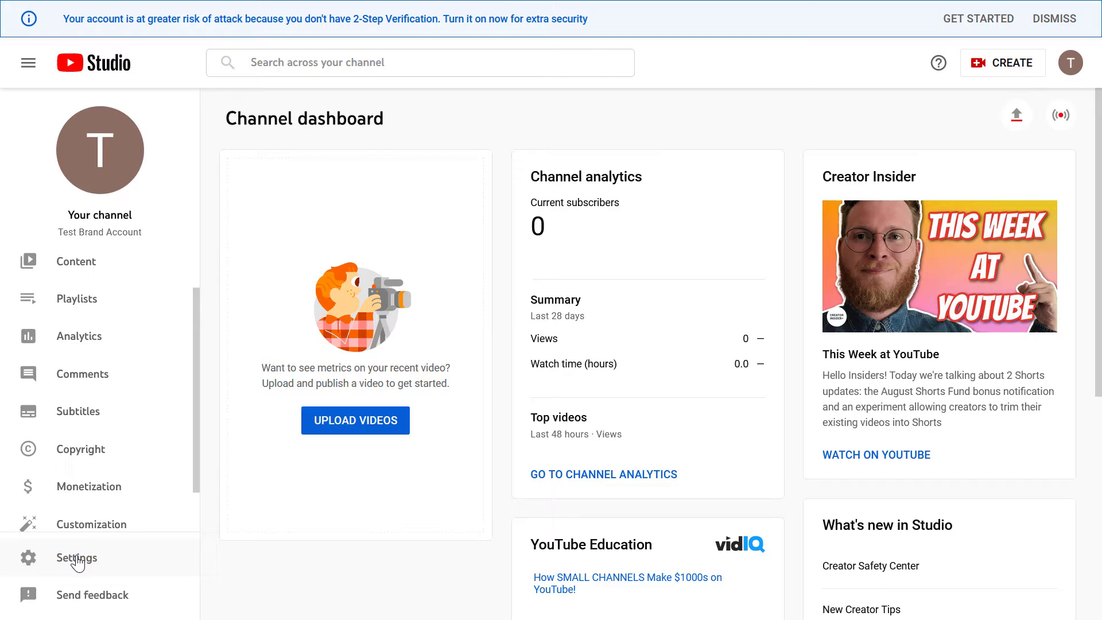
Reach Remove YouTube content from Channel > Advanced settings and re-verify the password.
left_click(76, 558)
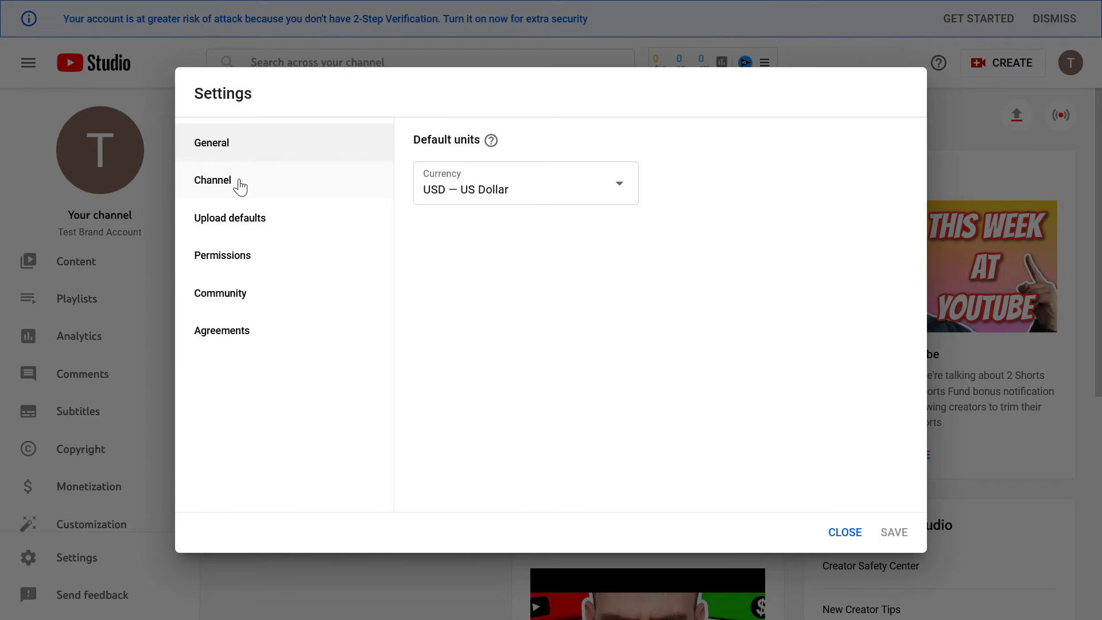
left_click(213, 180)
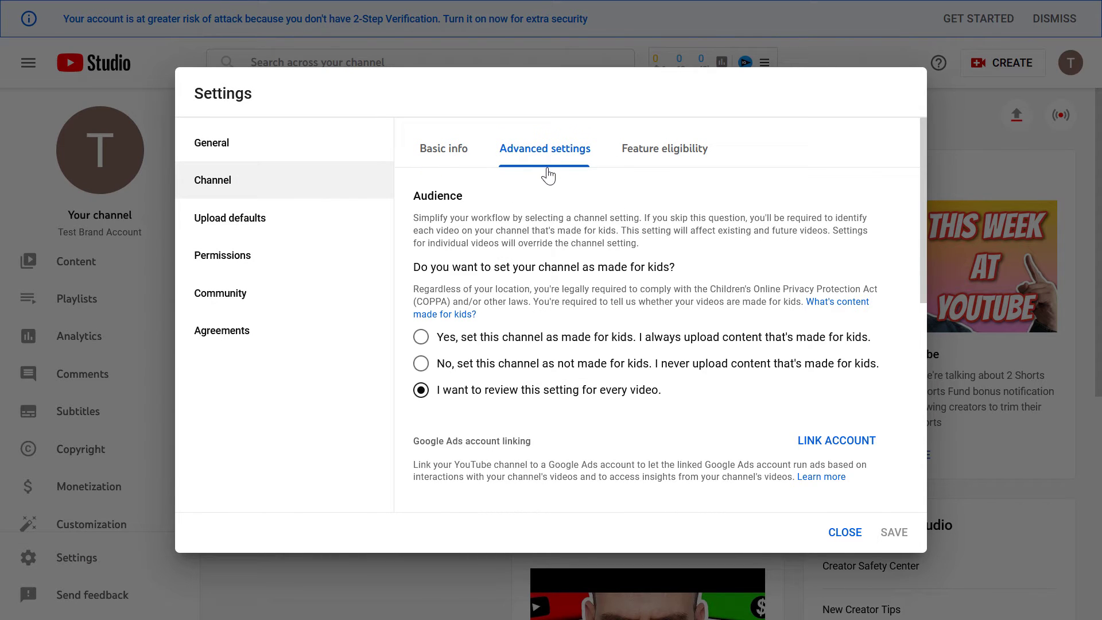
scroll("down", 3)
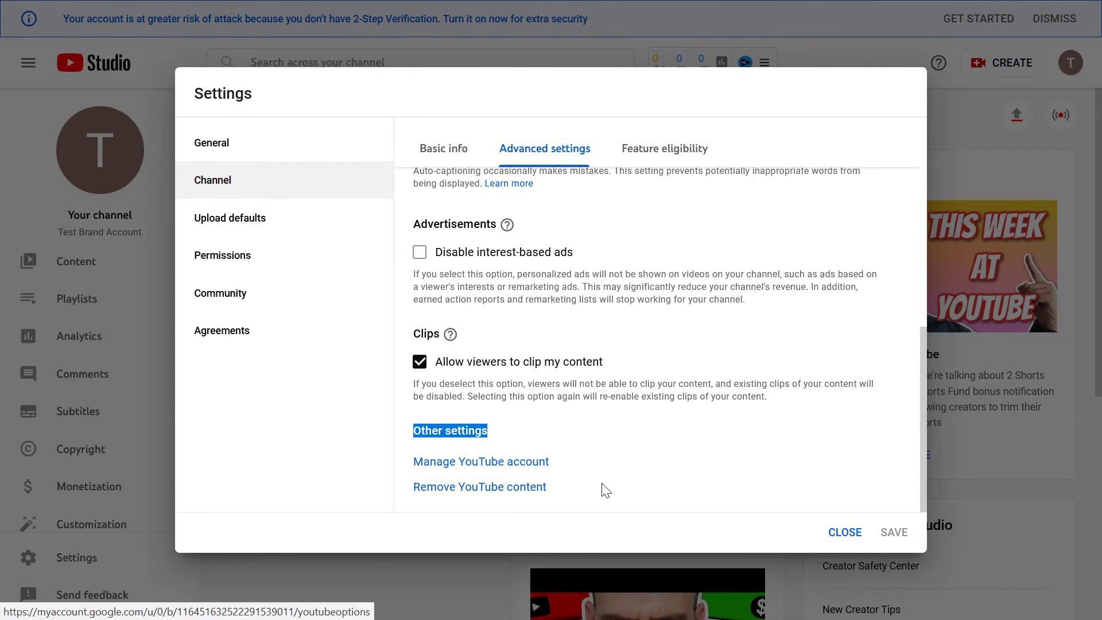
mouse_move(406, 496)
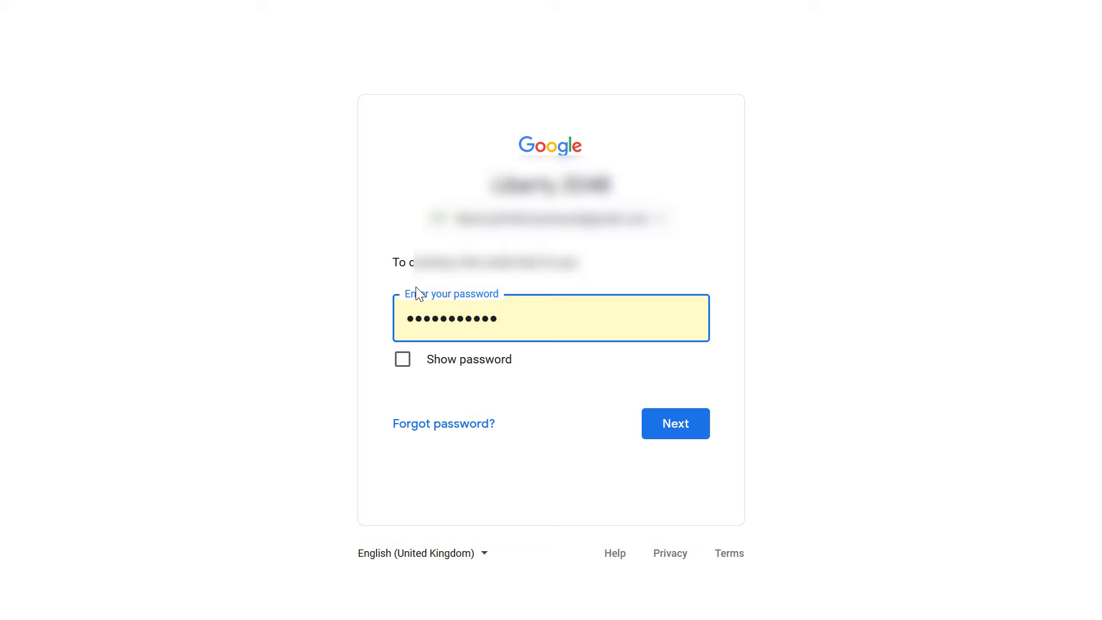
left_click(673, 423)
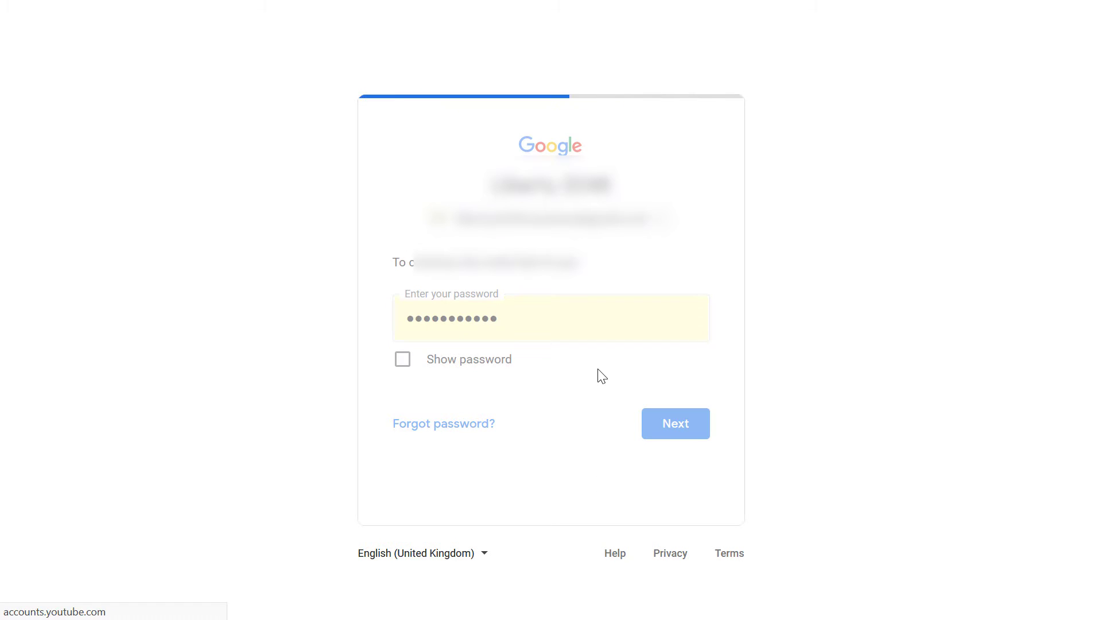
left_click(674, 423)
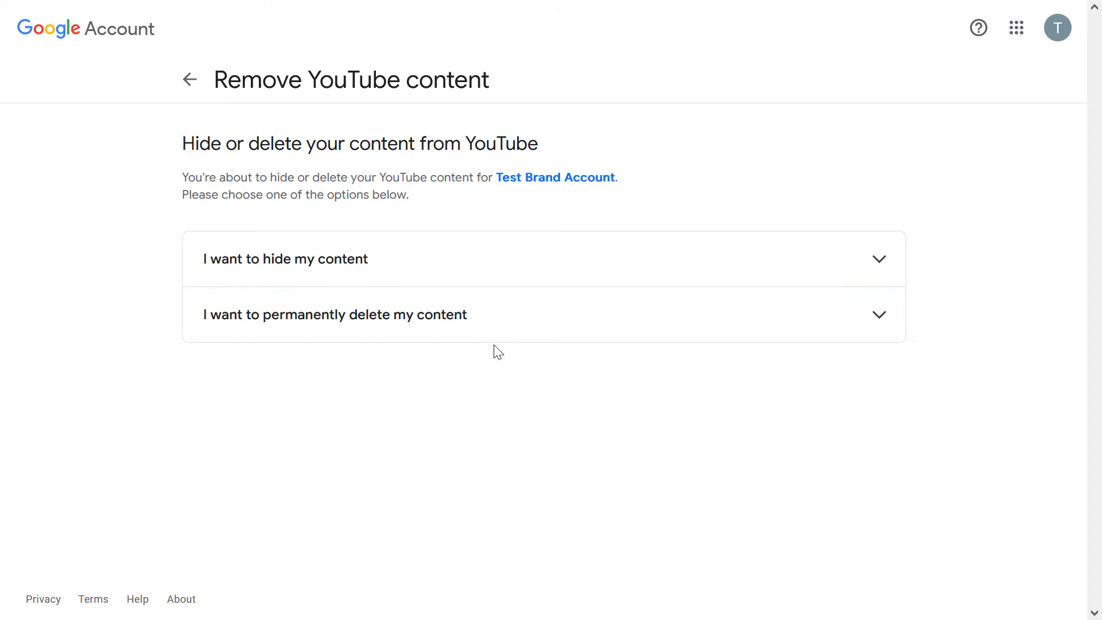
mouse_move(285, 259)
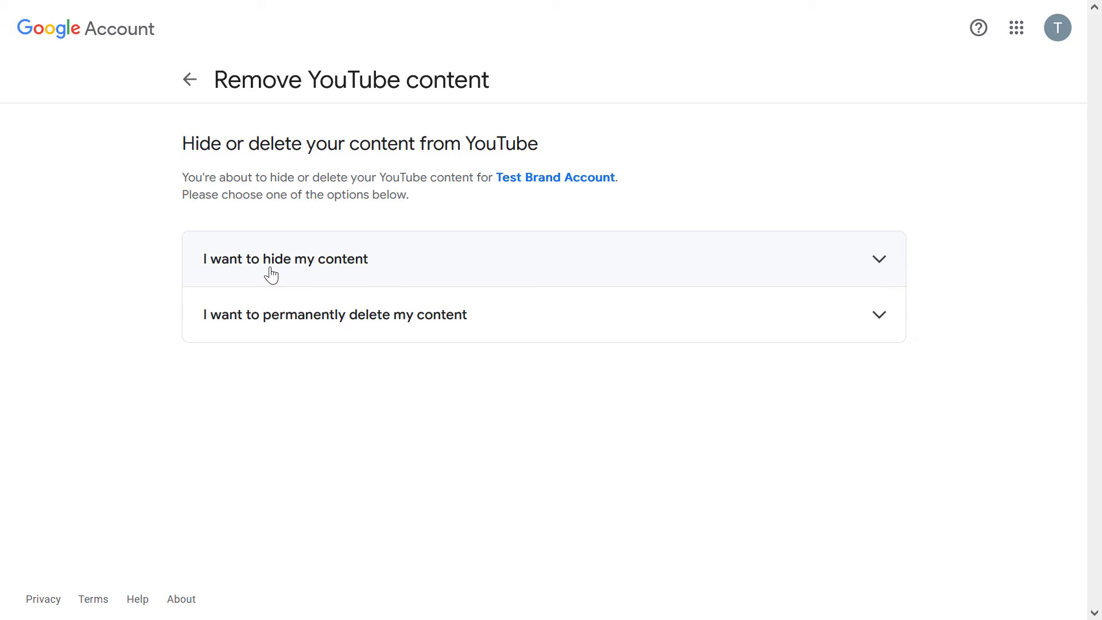
mouse_move(383, 333)
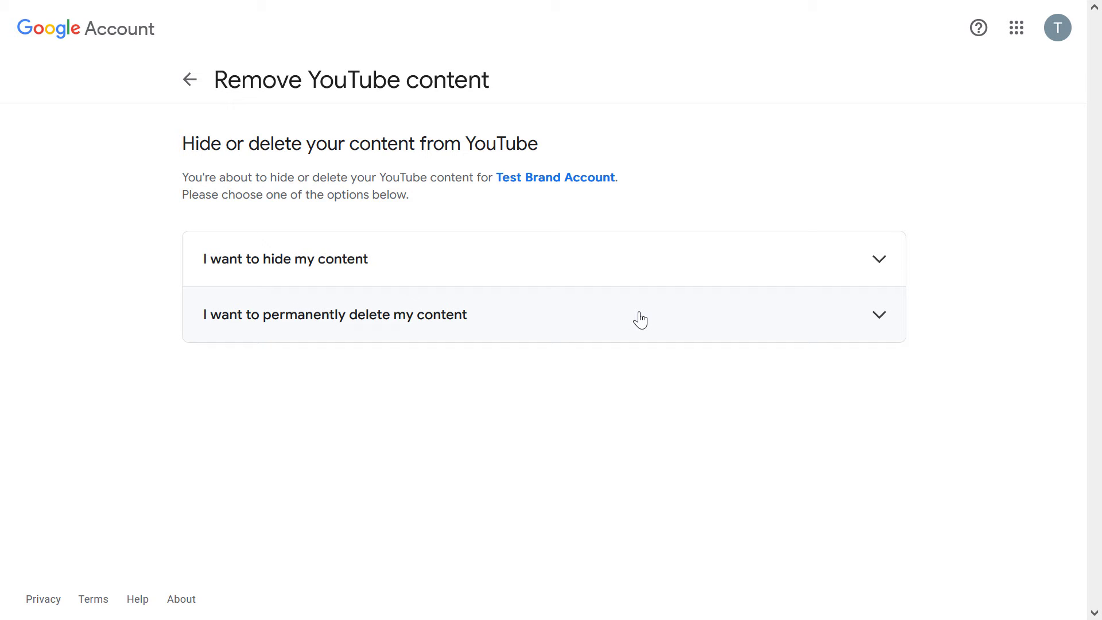
mouse_move(512, 331)
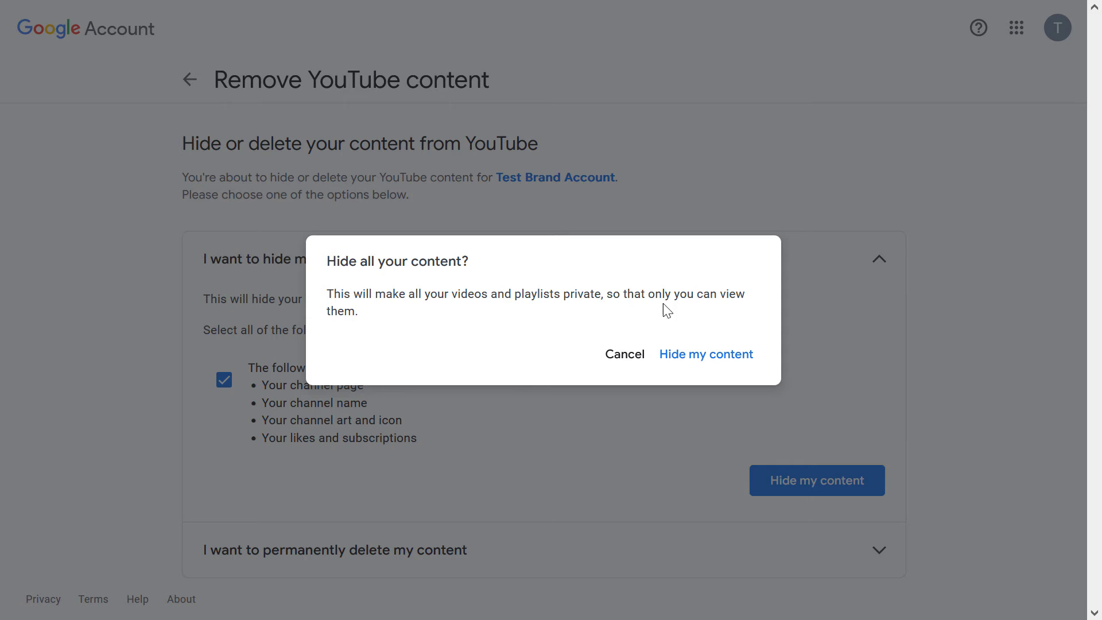
mouse_move(595, 396)
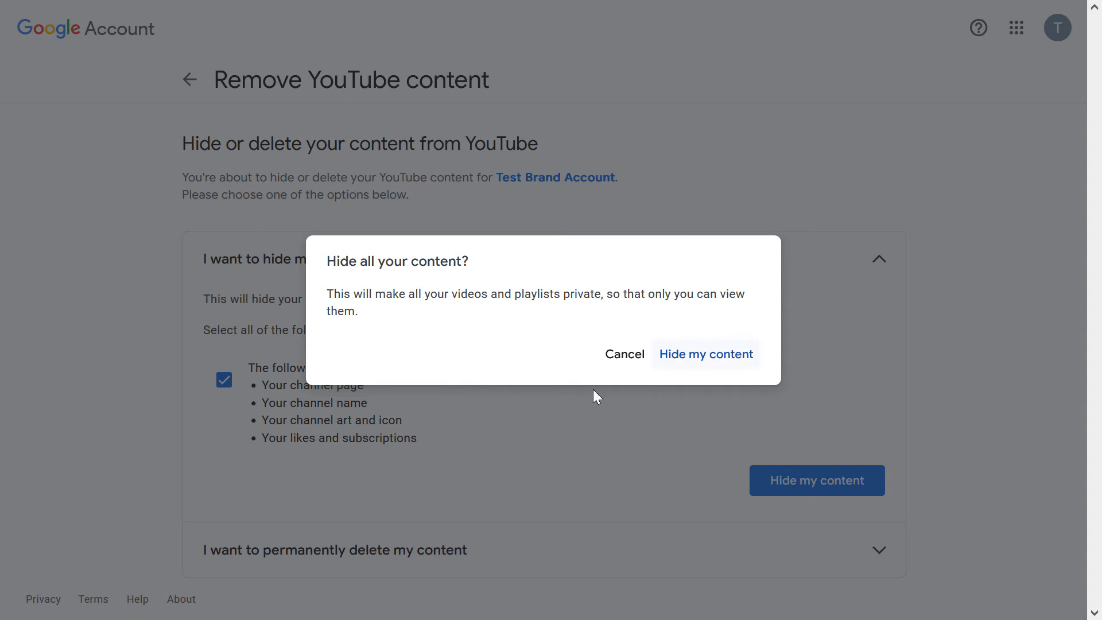
Confirm Hide my content for all the Test Brand Account's videos and playlists.
left_click(705, 354)
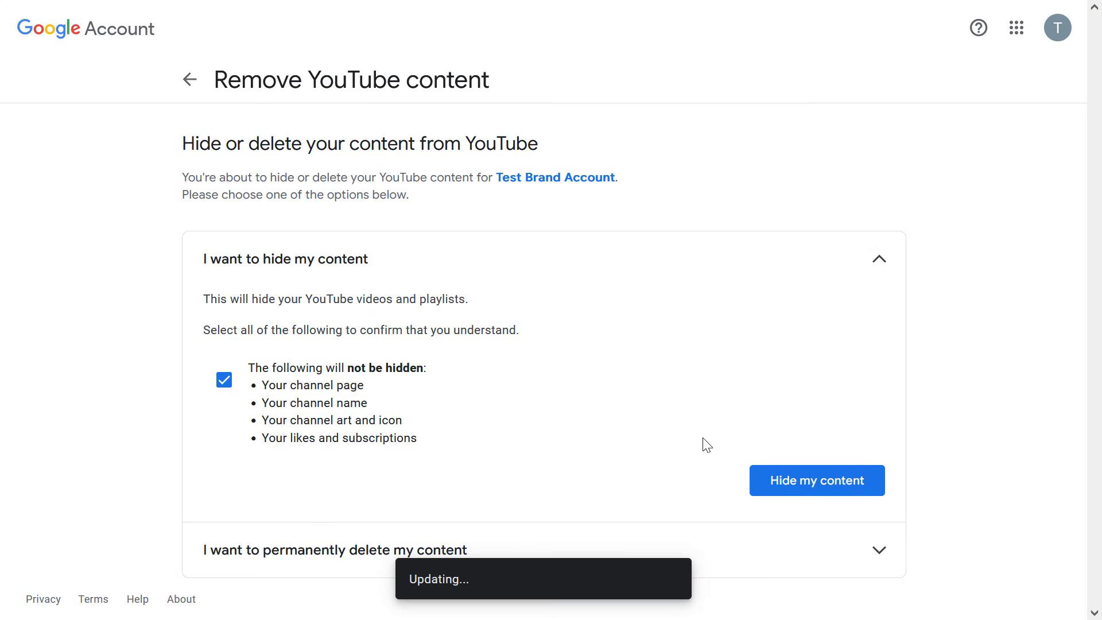
left_click(817, 480)
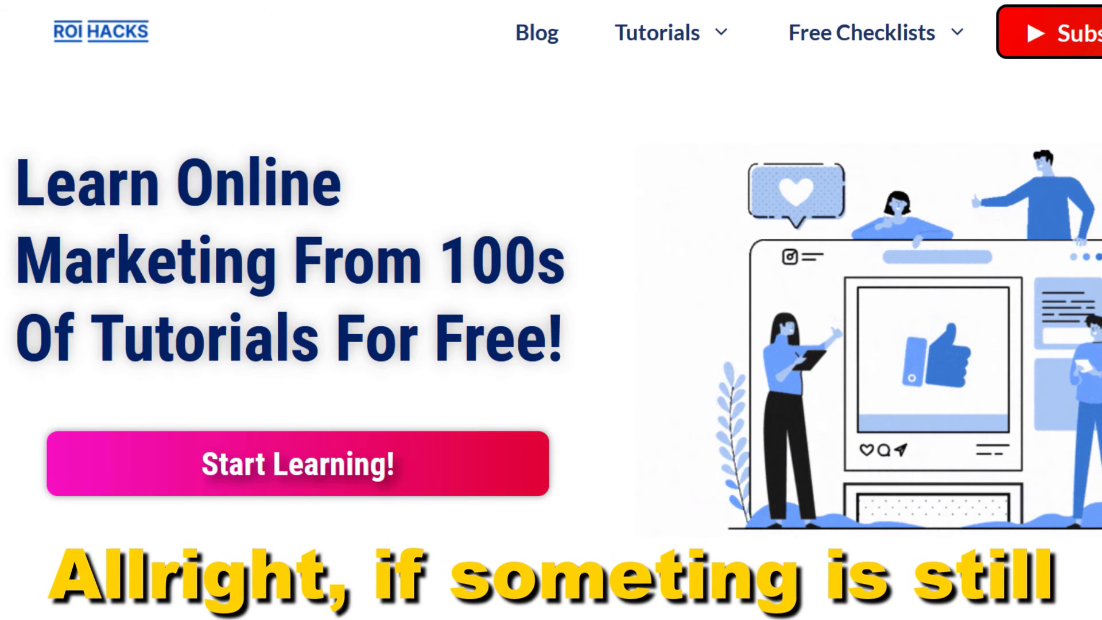
Like the tutorial video and select a $10.00 Super Thanks amount.
scroll("down", 3)
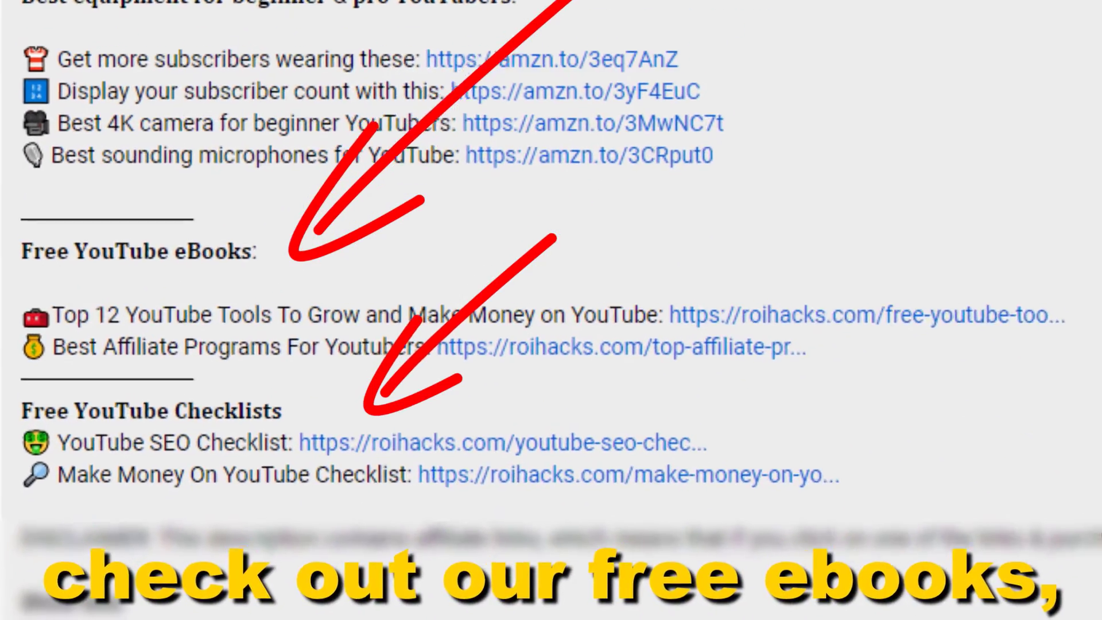
scroll("down", 3)
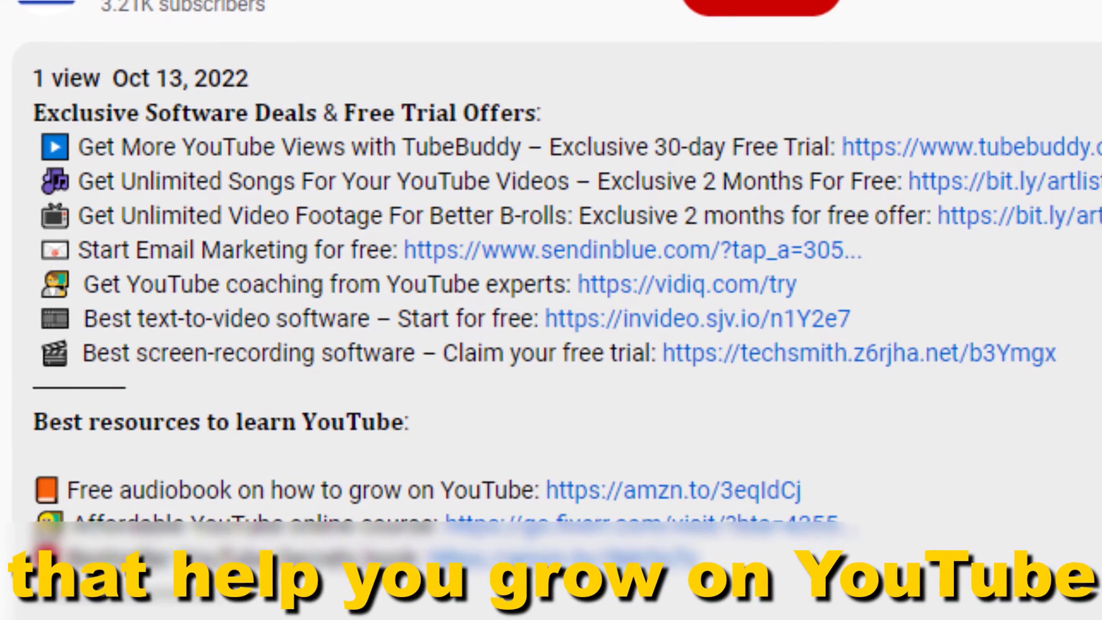
scroll("down", 3)
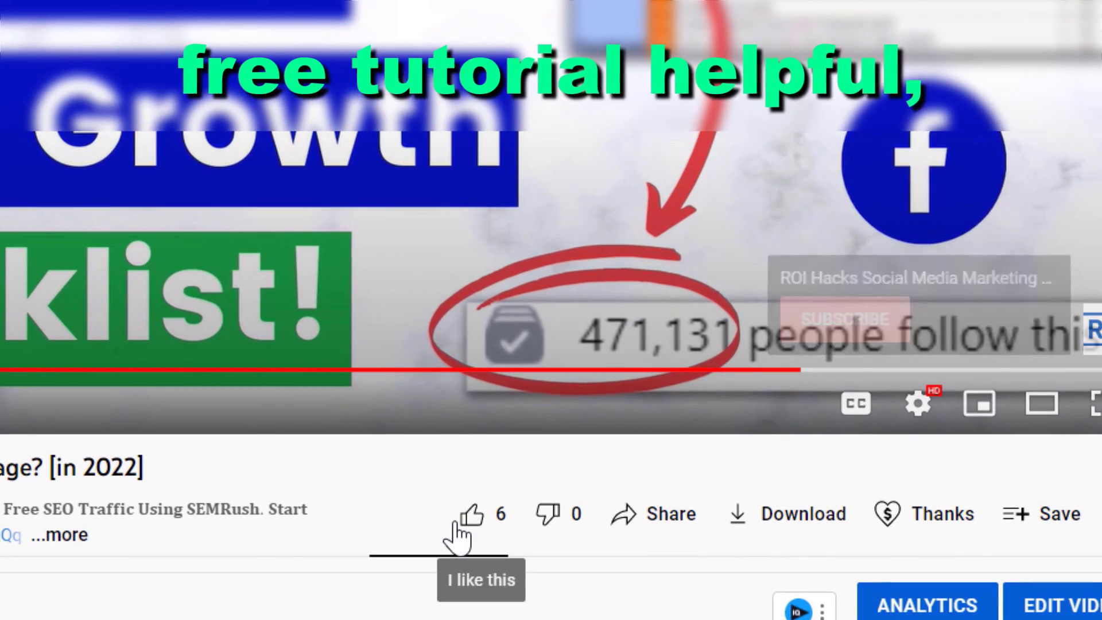
left_click(470, 514)
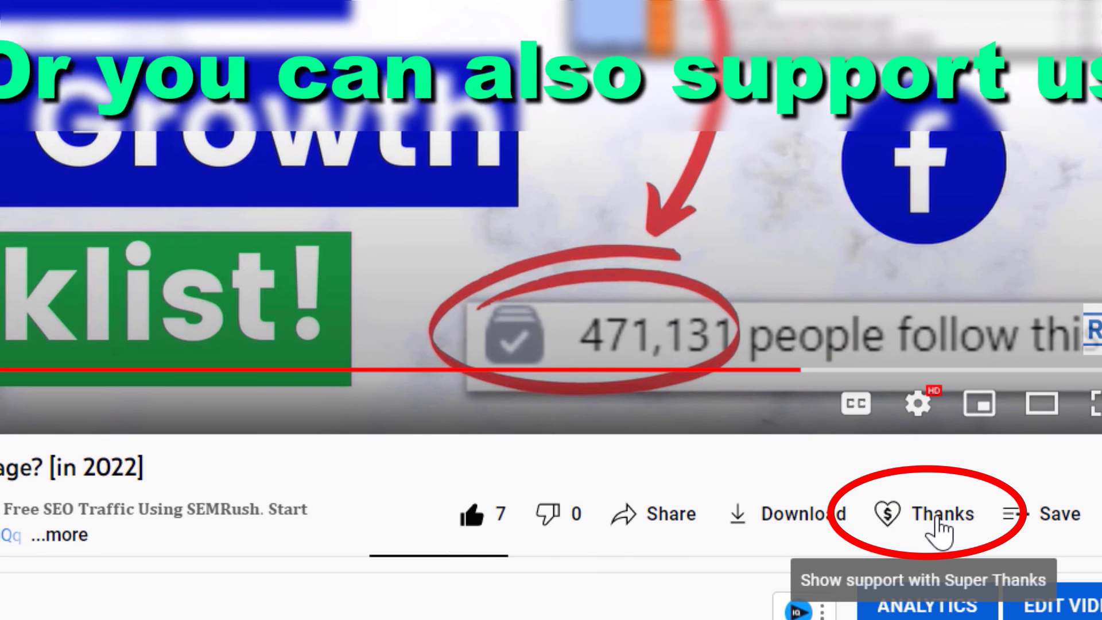
left_click(942, 513)
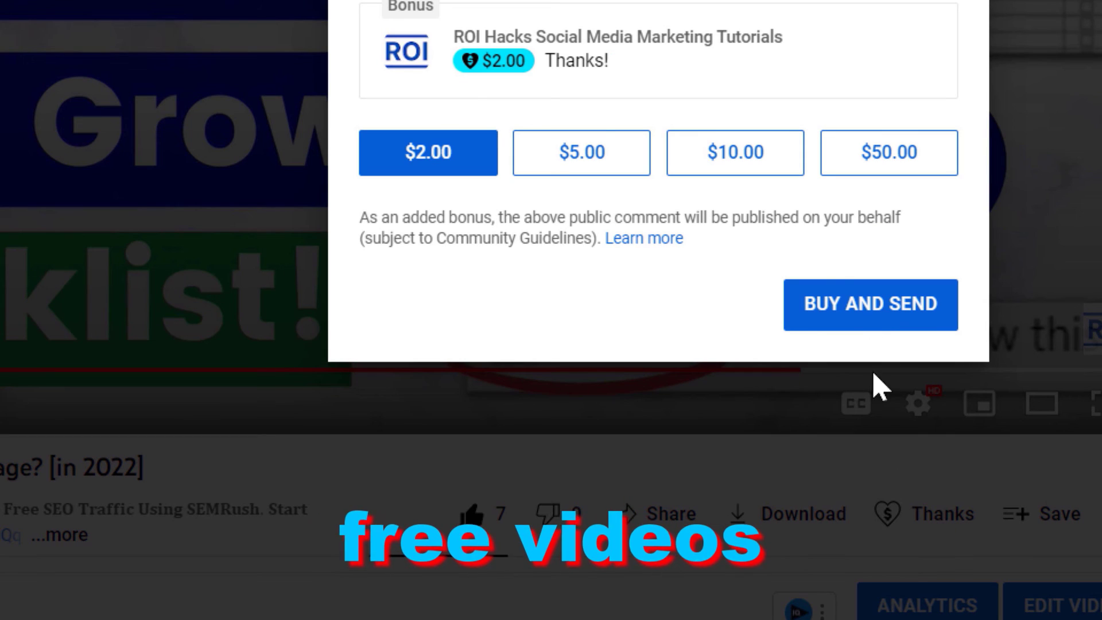
left_click(734, 153)
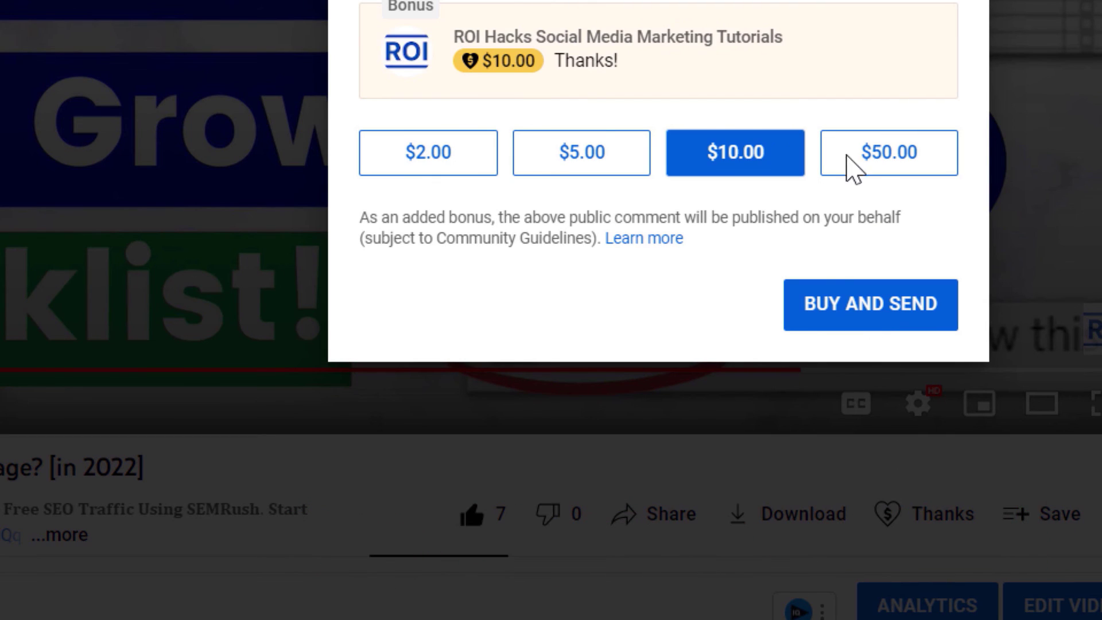